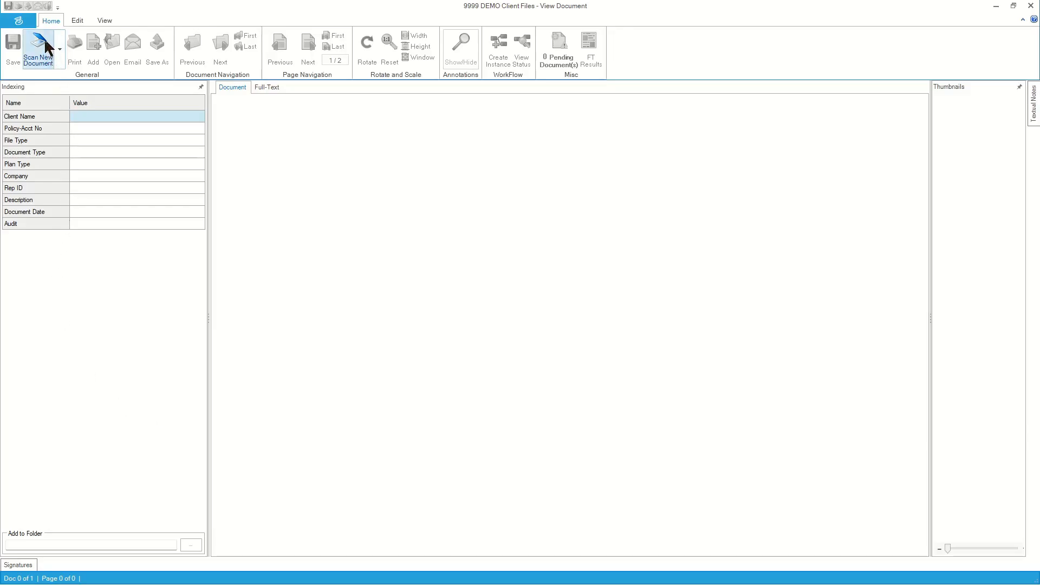
Scan a new six-page document from the Home ribbon.
left_click(39, 42)
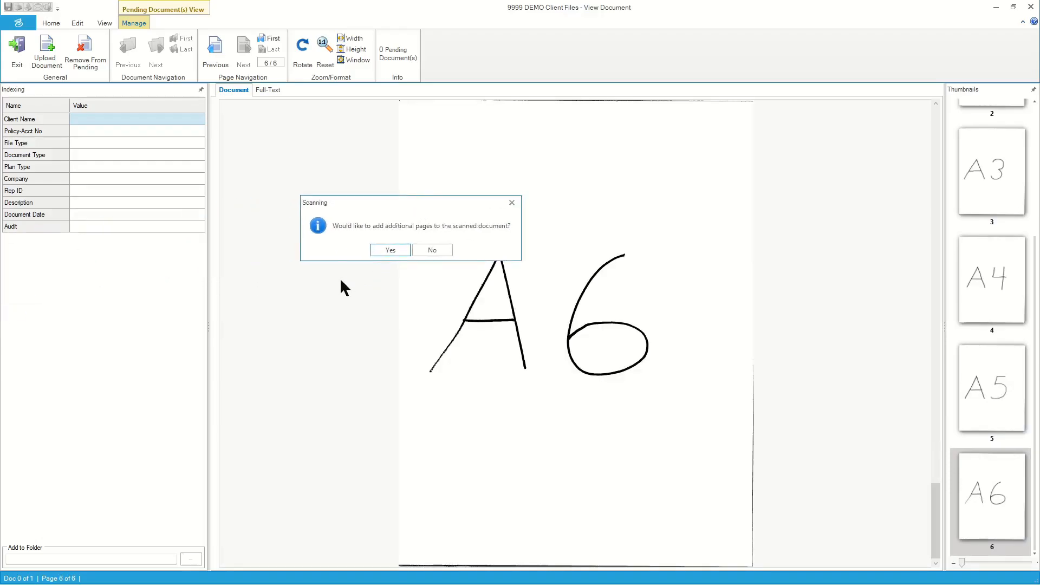
mouse_move(468, 235)
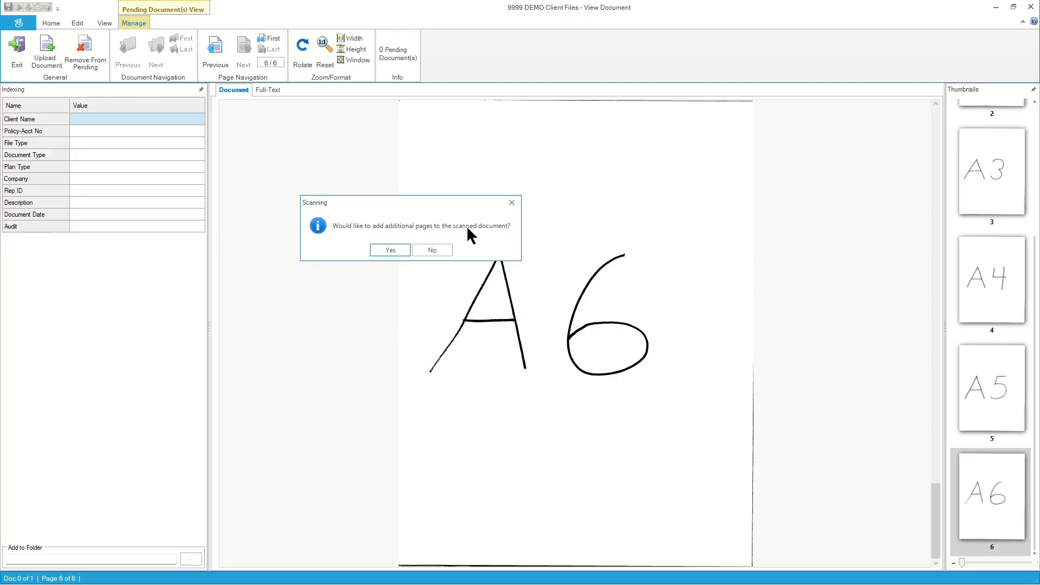
mouse_move(475, 243)
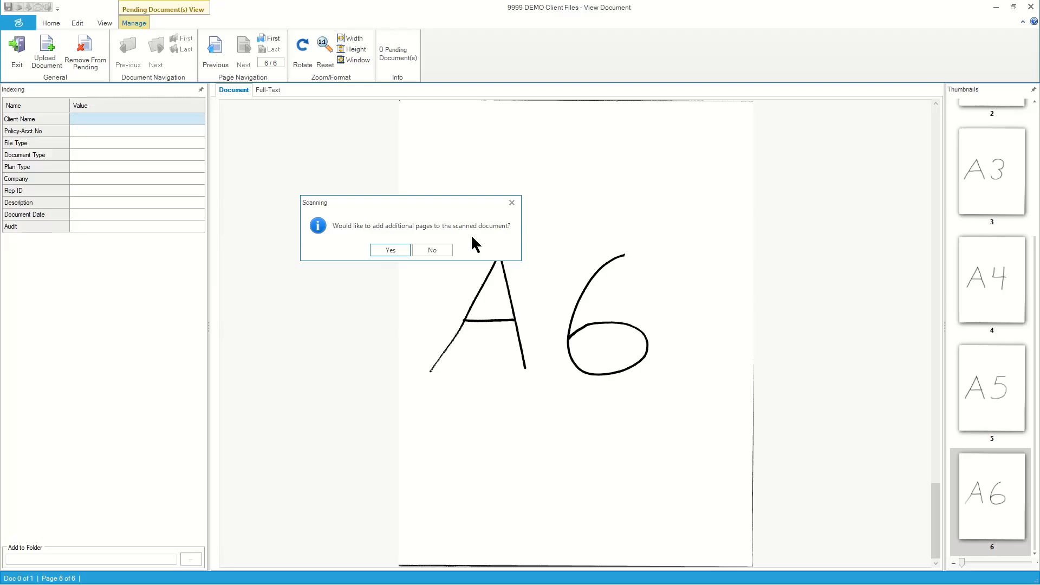
mouse_move(436, 247)
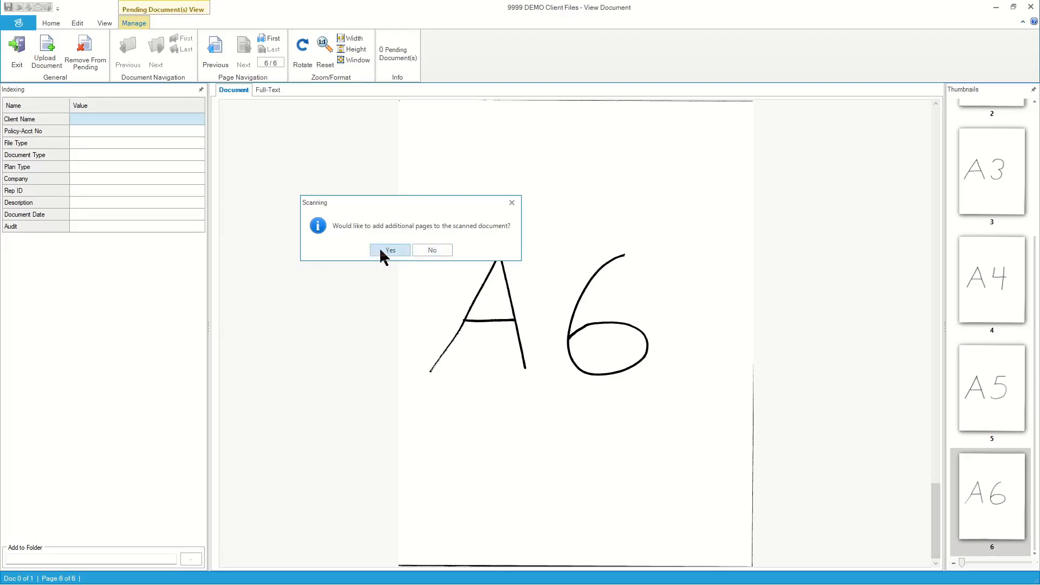
mouse_move(997, 231)
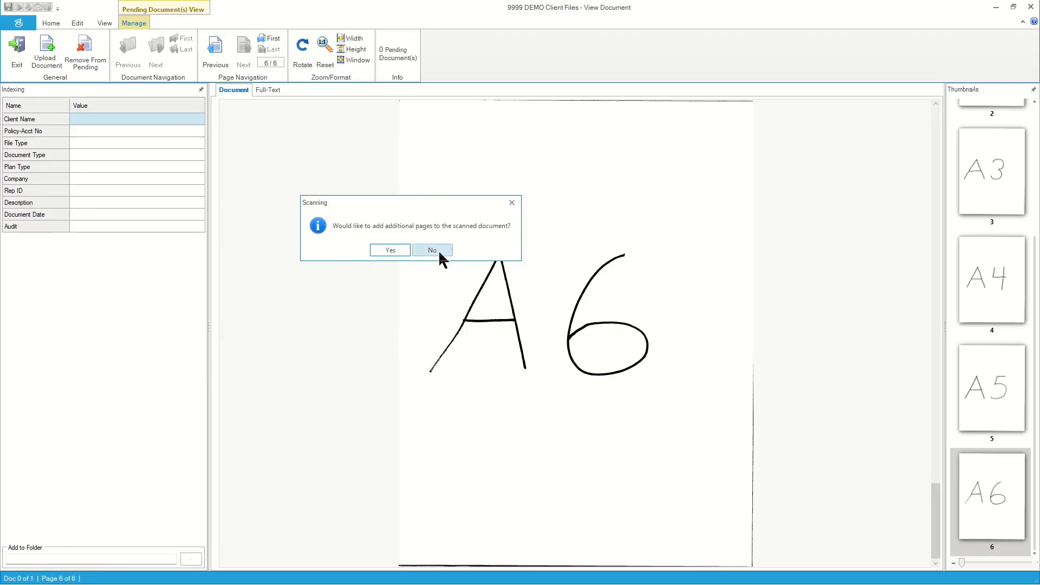
Decline adding more pages, keeping the scan at six pages.
left_click(433, 249)
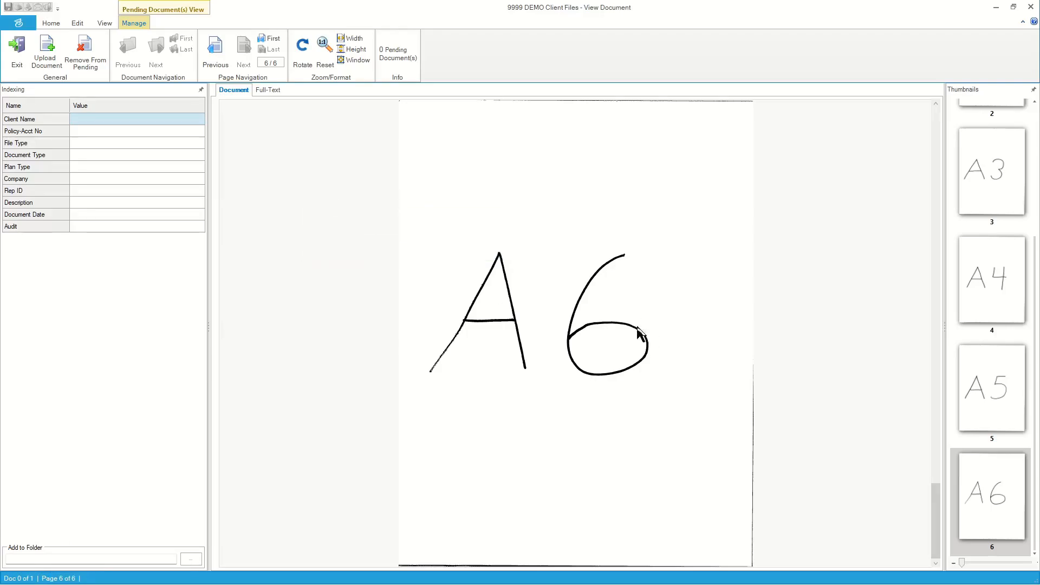
Enter client name Smith and set the file type to 1-NYL Associated.
left_click(990, 280)
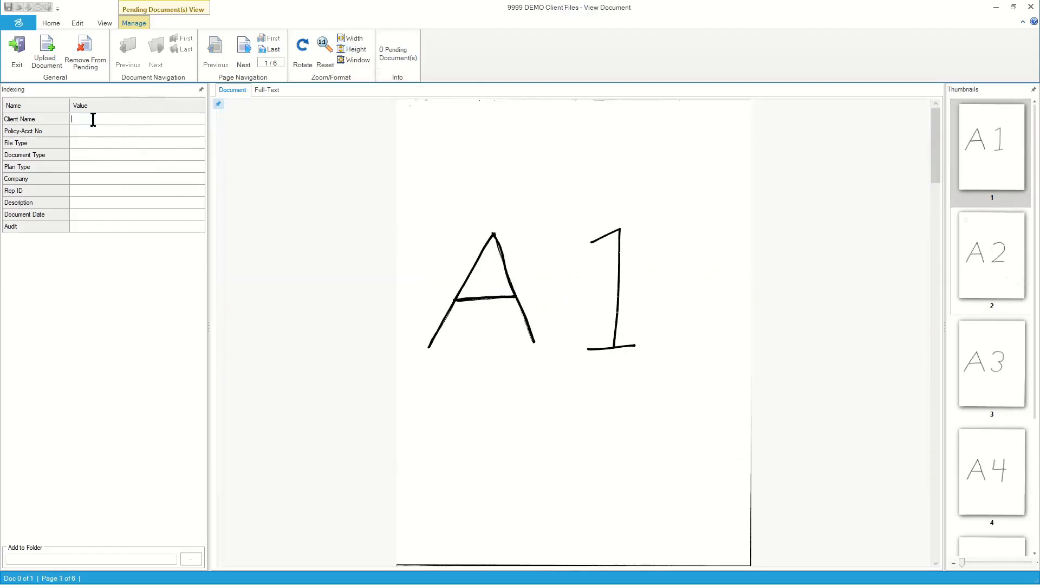
type("Smith, Test")
left_click(137, 131)
type("123456")
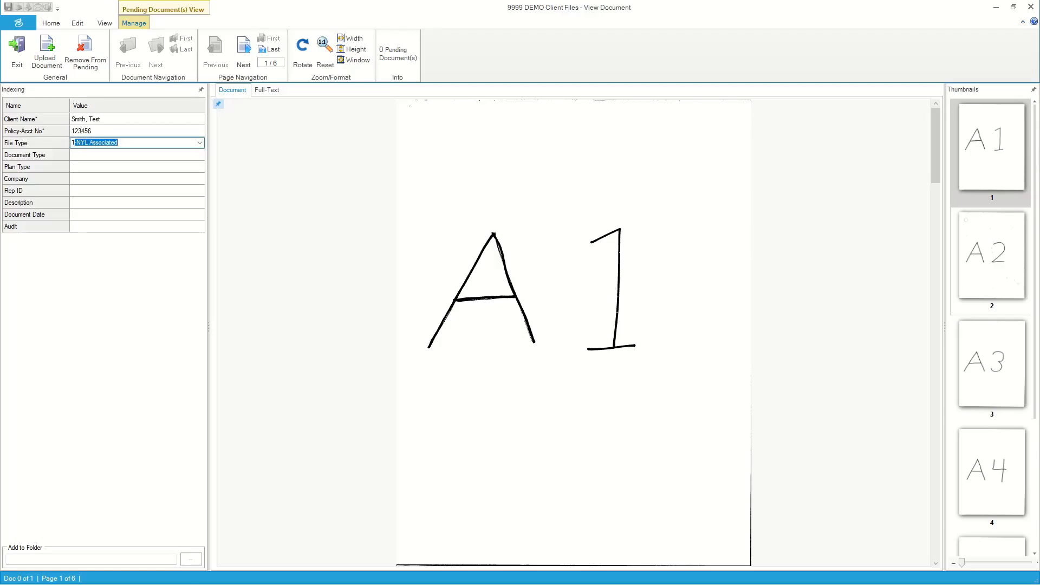
left_click(138, 155)
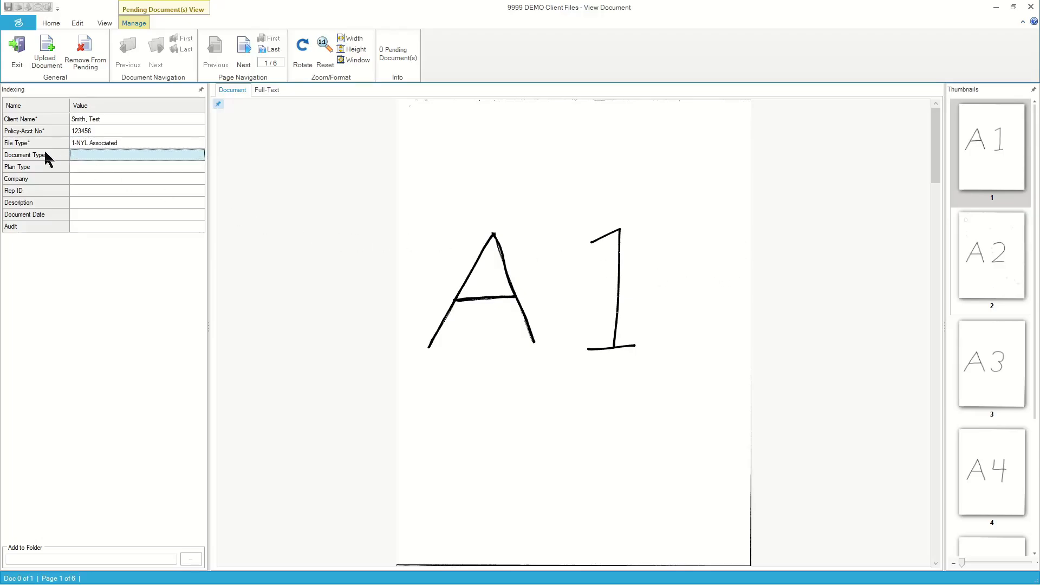
Replace the suggested Document Type with a custom 'XYZ Type' entry.
left_click(135, 154)
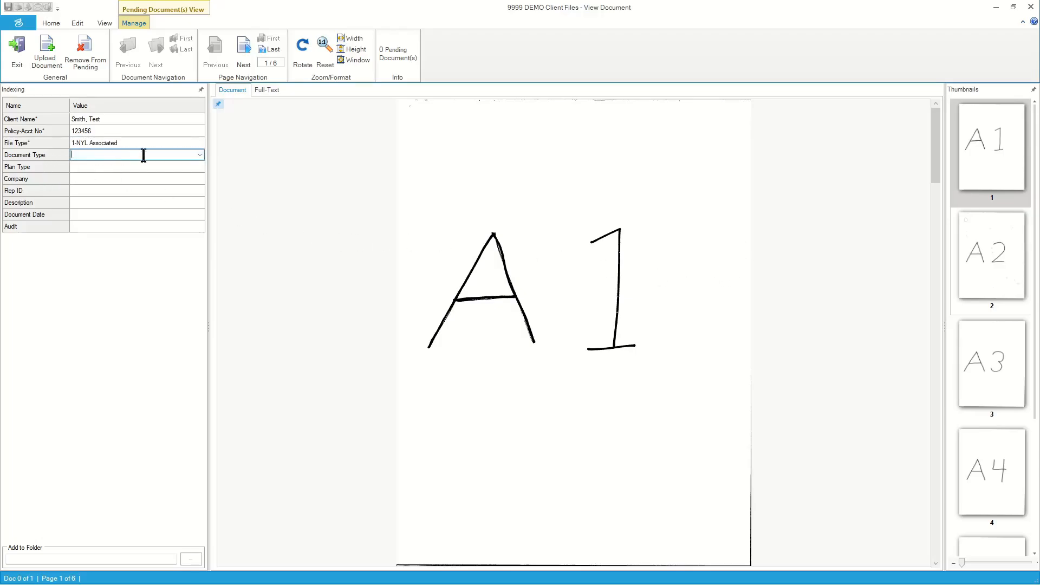
left_click(200, 154)
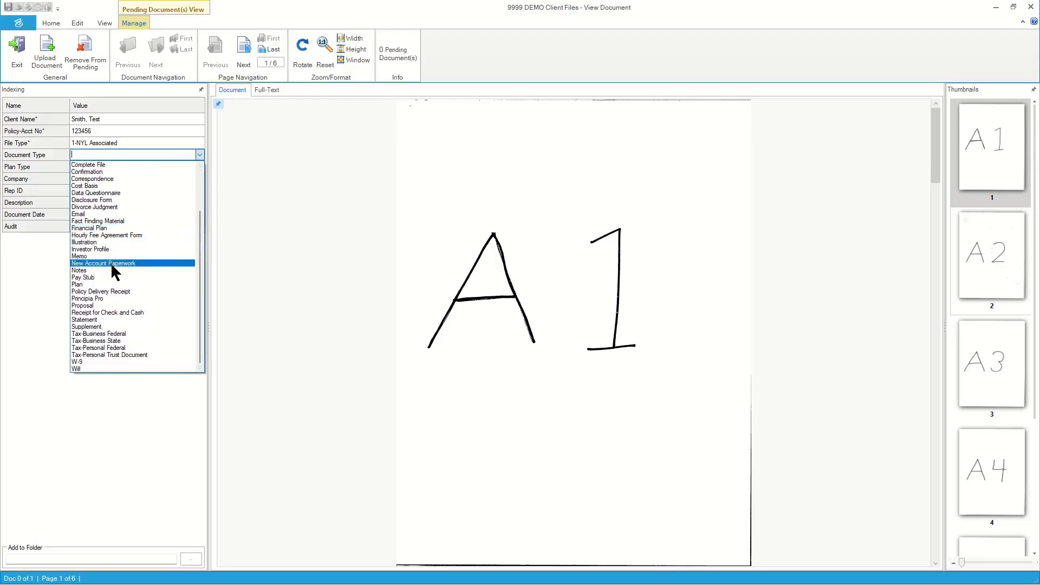
left_click(103, 262)
type("Ap")
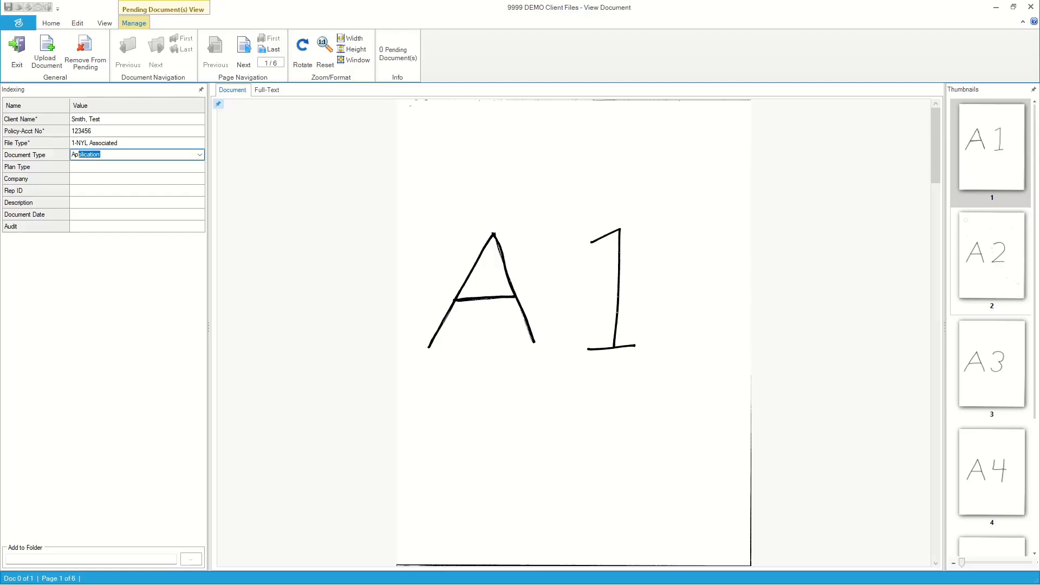
key("Delete")
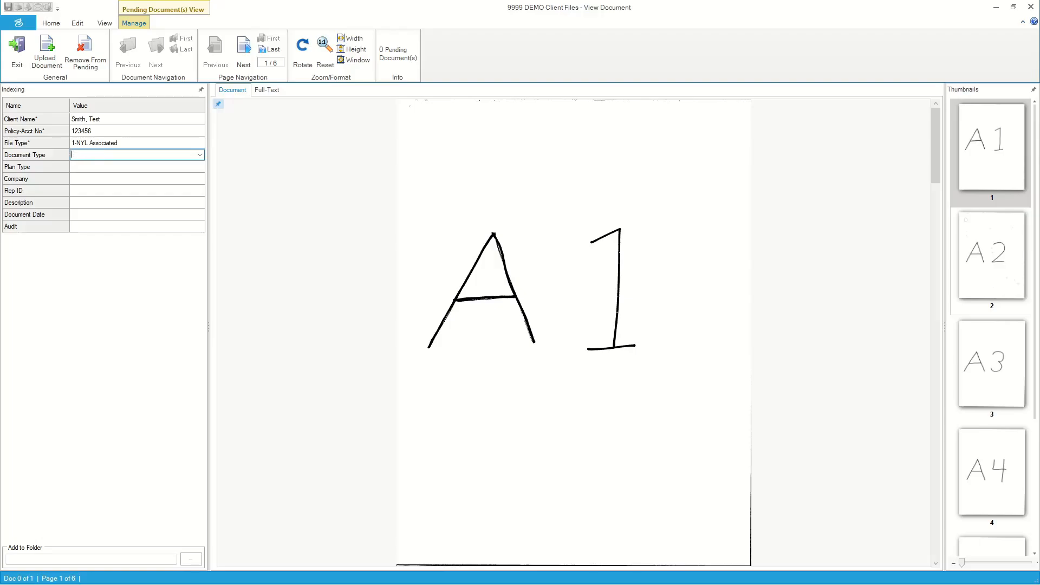
type("XYZ")
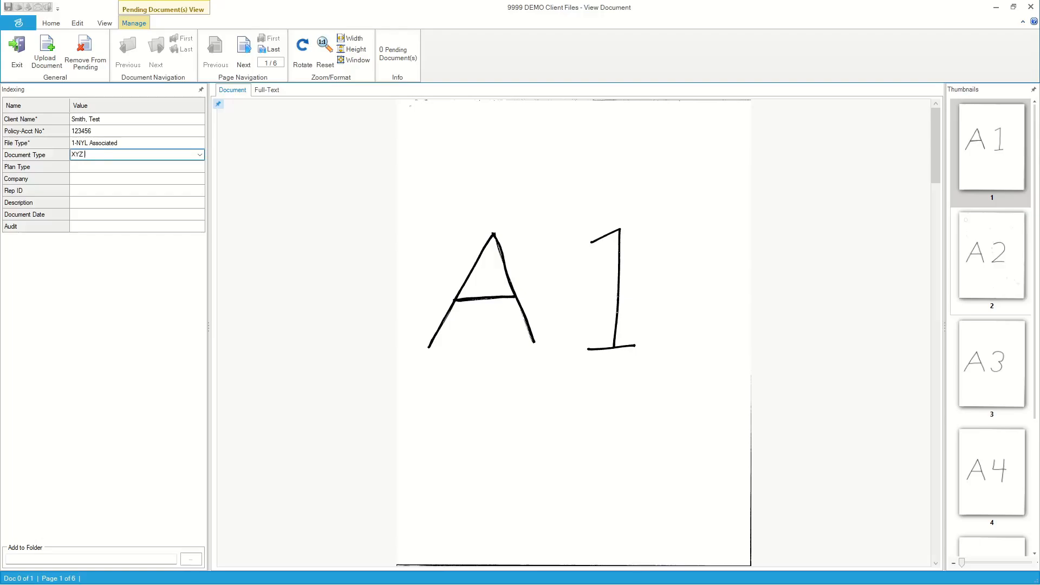
type("Type")
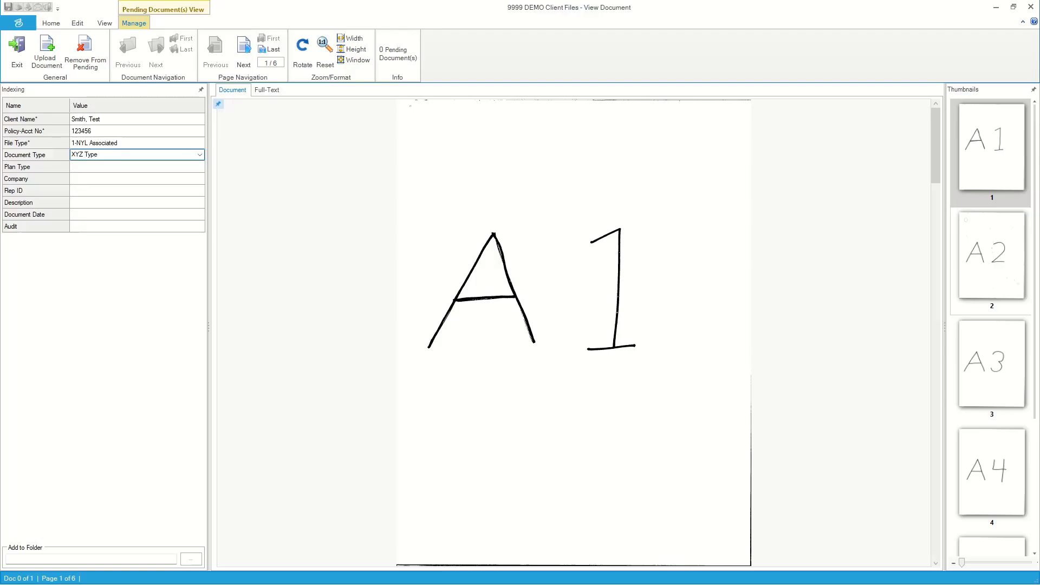
mouse_move(150, 182)
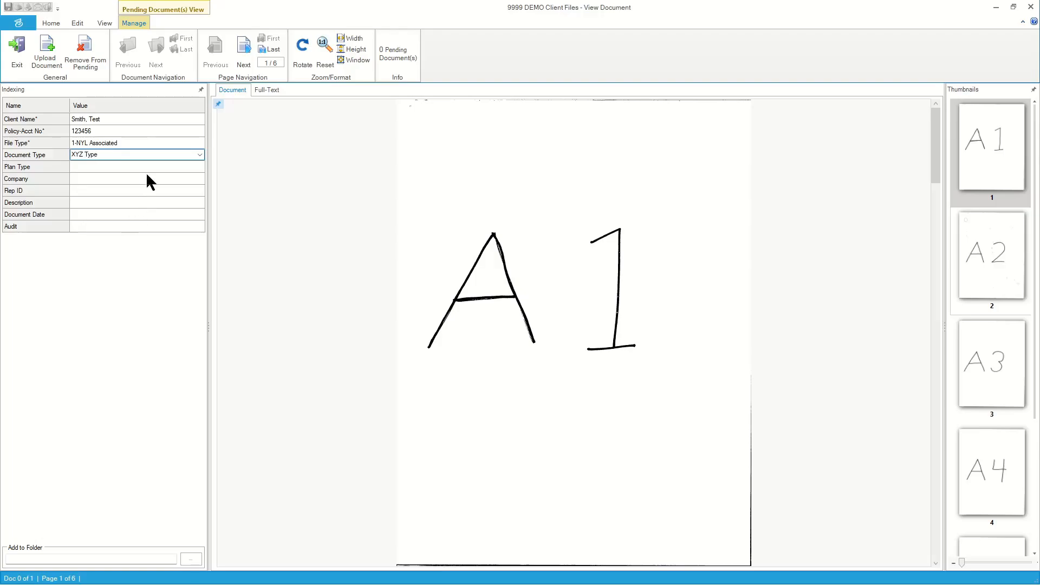
Set Plan Type Whole Life, Company New York Life and Rep ID 999999.
left_click(200, 166)
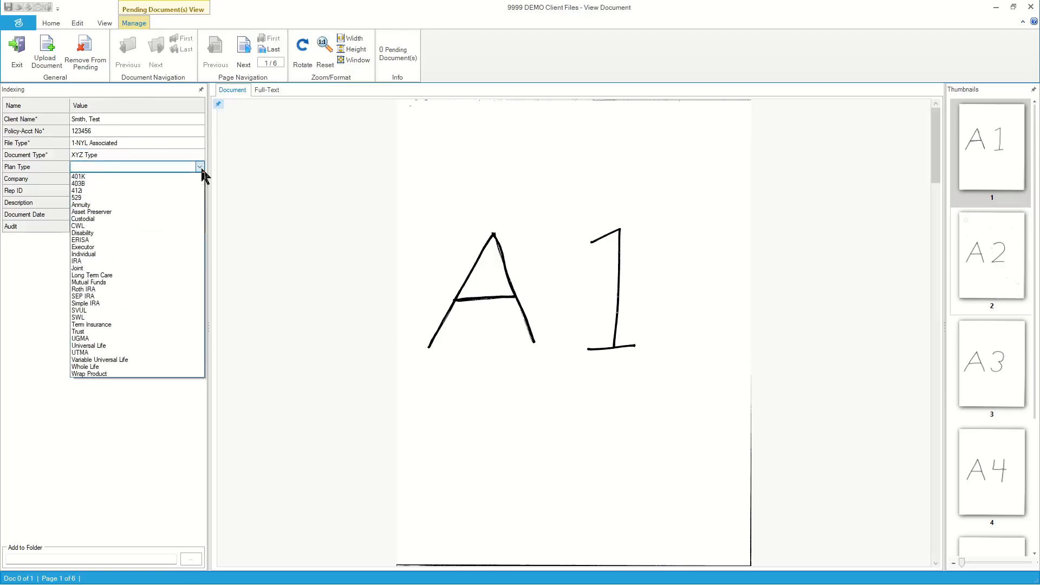
left_click(76, 198)
type("W")
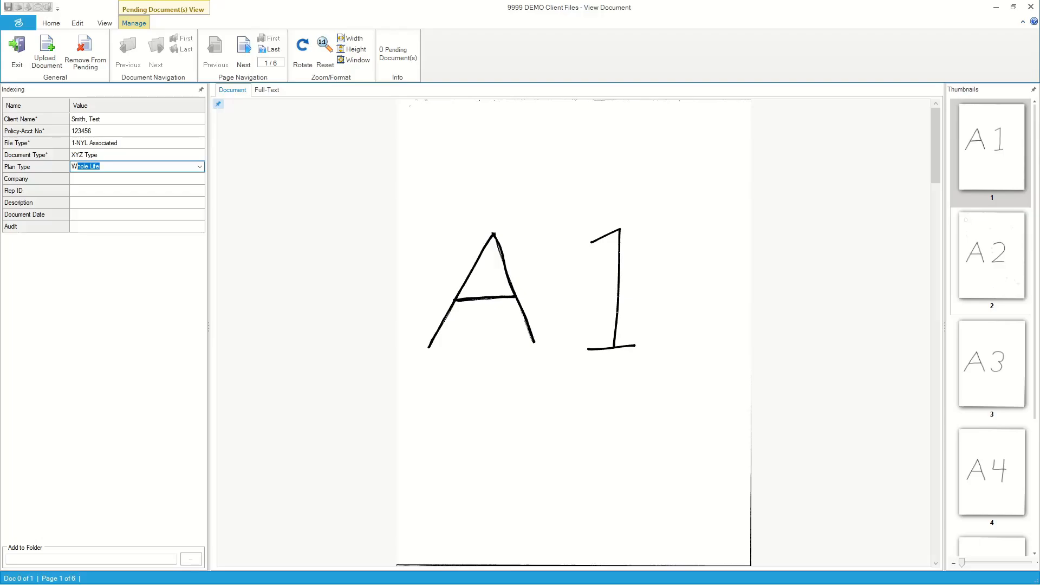
left_click(137, 179)
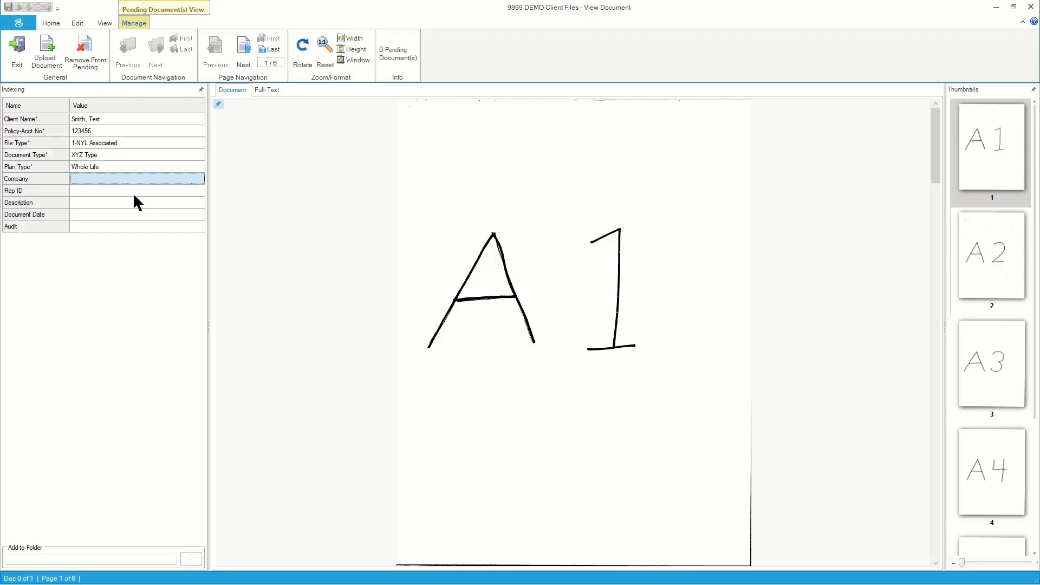
left_click(136, 178)
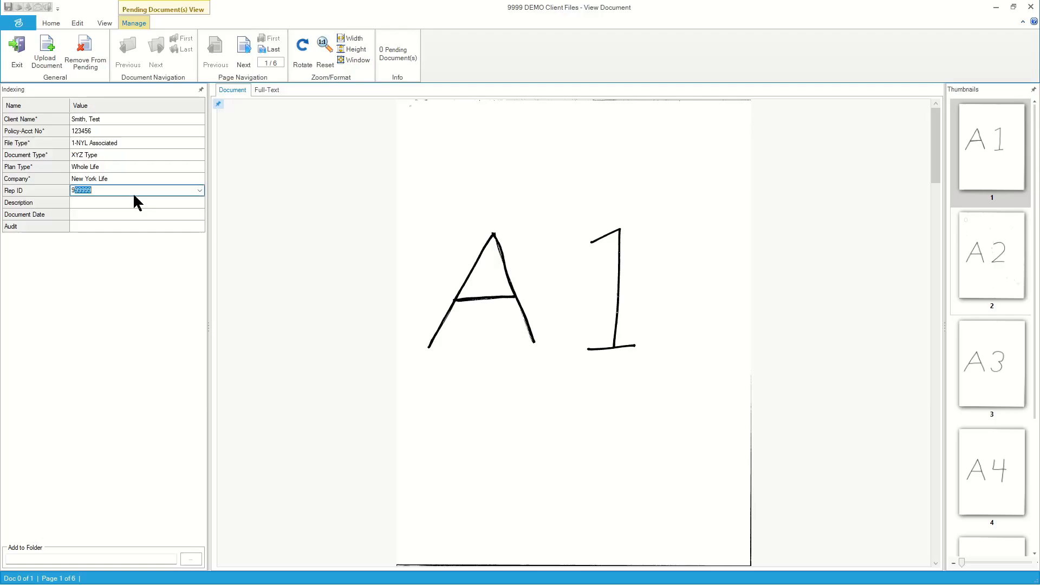
left_click(135, 202)
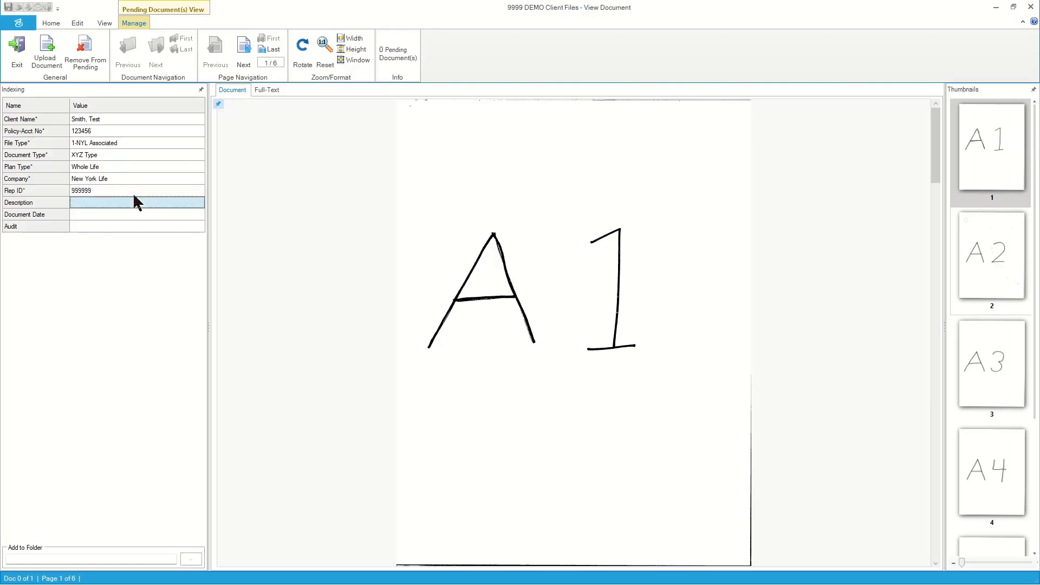
left_click(135, 155)
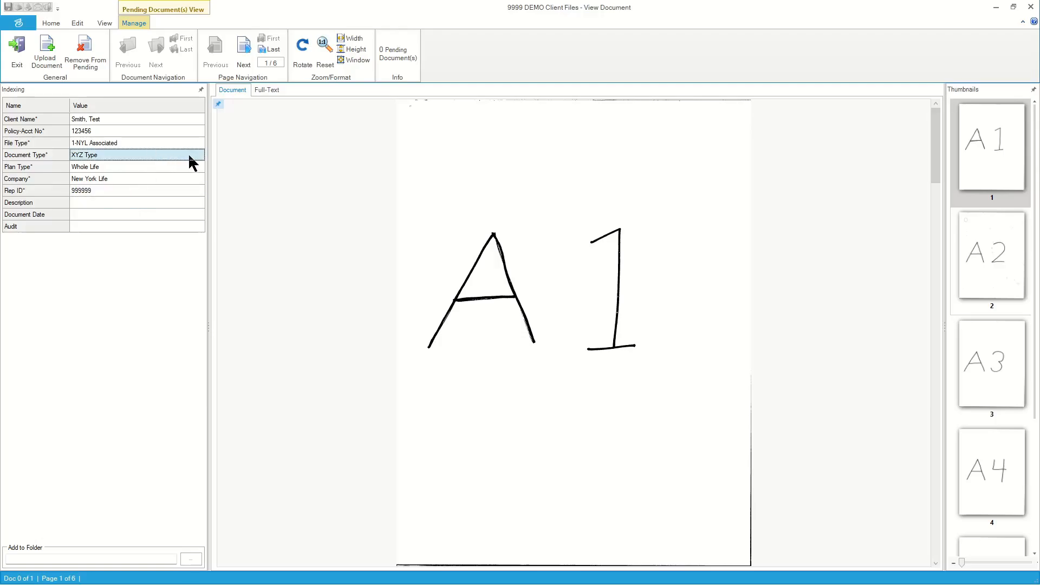
left_click(199, 154)
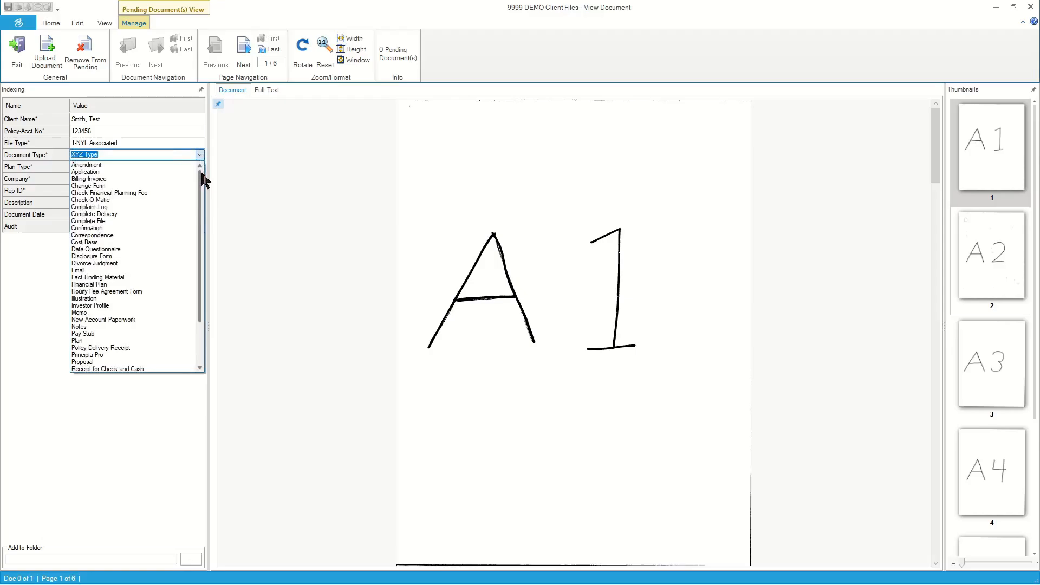
mouse_move(105, 175)
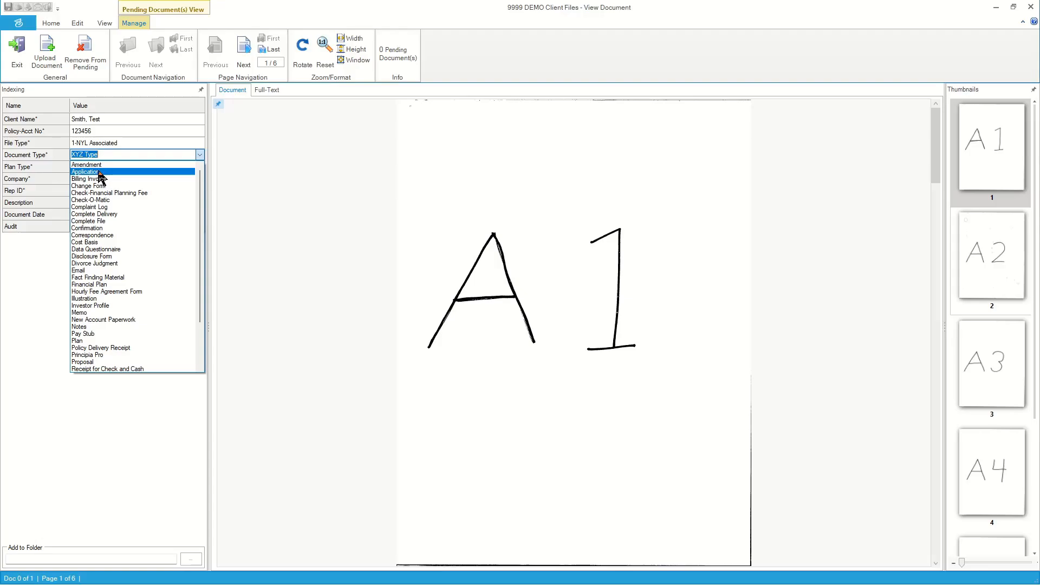
mouse_move(137, 161)
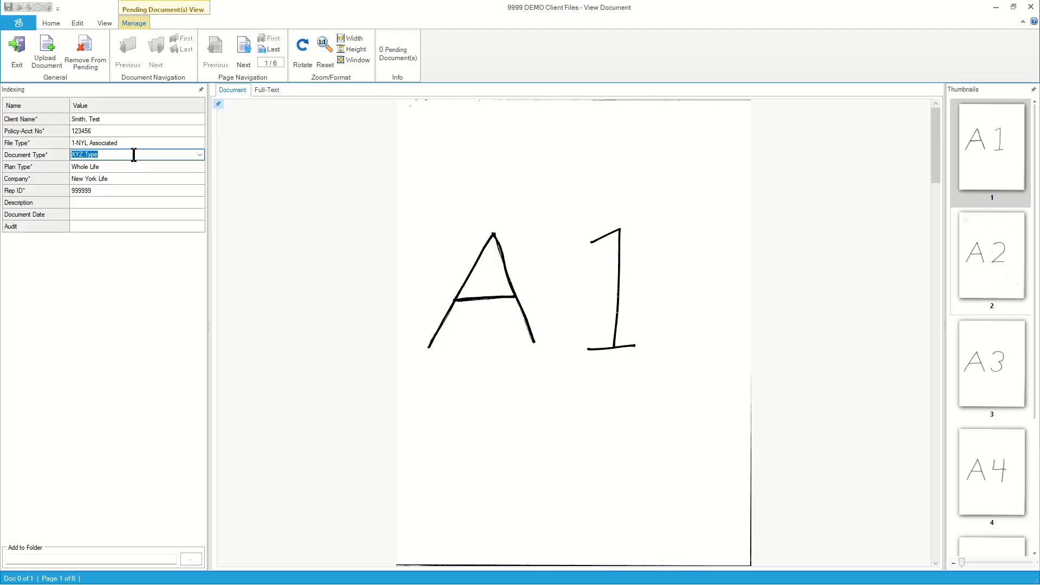
mouse_move(101, 209)
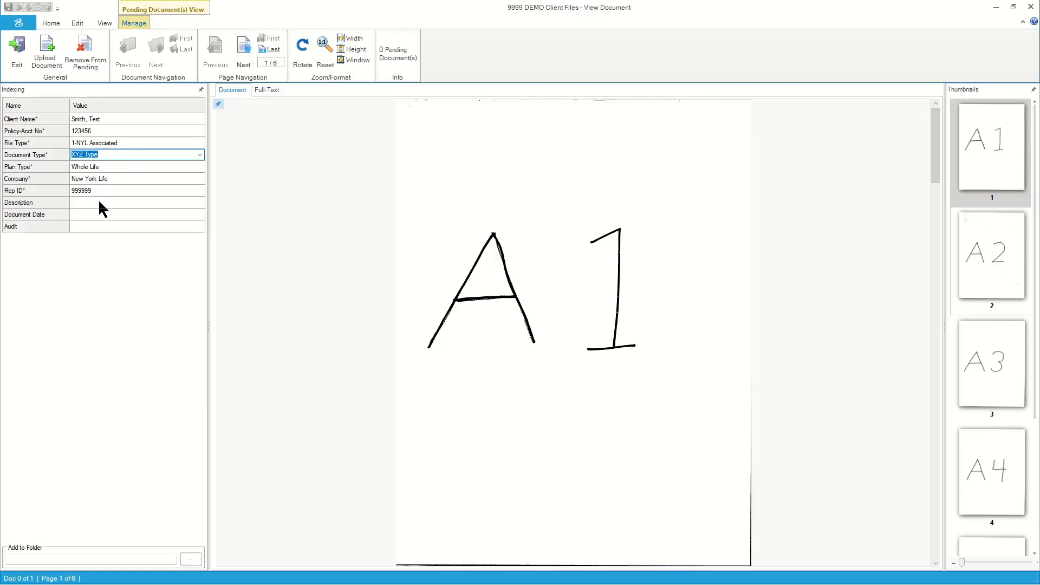
Enter description 'test doc, delete me please' and document date 2-5-2022.
left_click(136, 202)
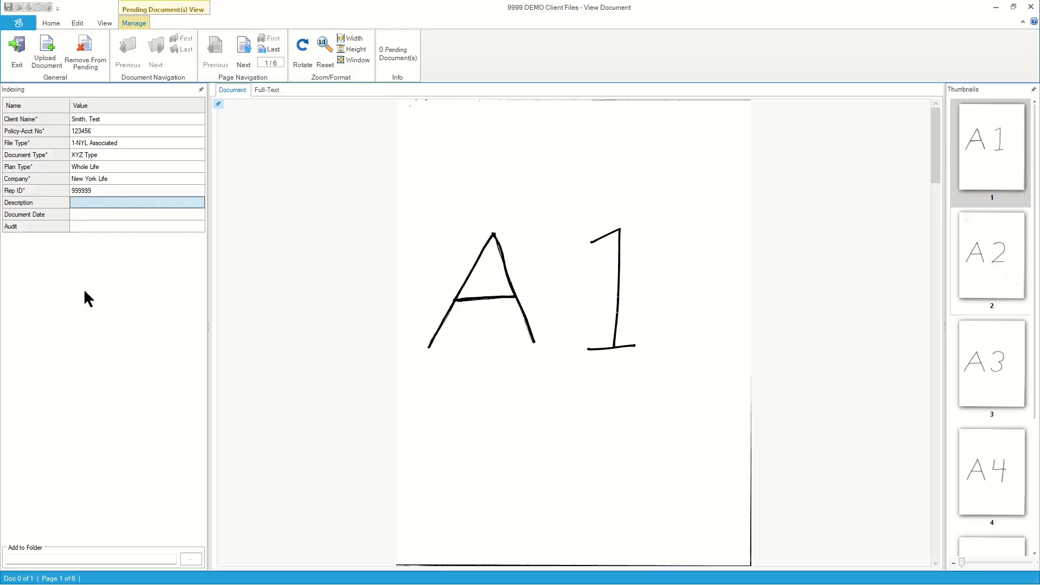
type("test doc, delete me p")
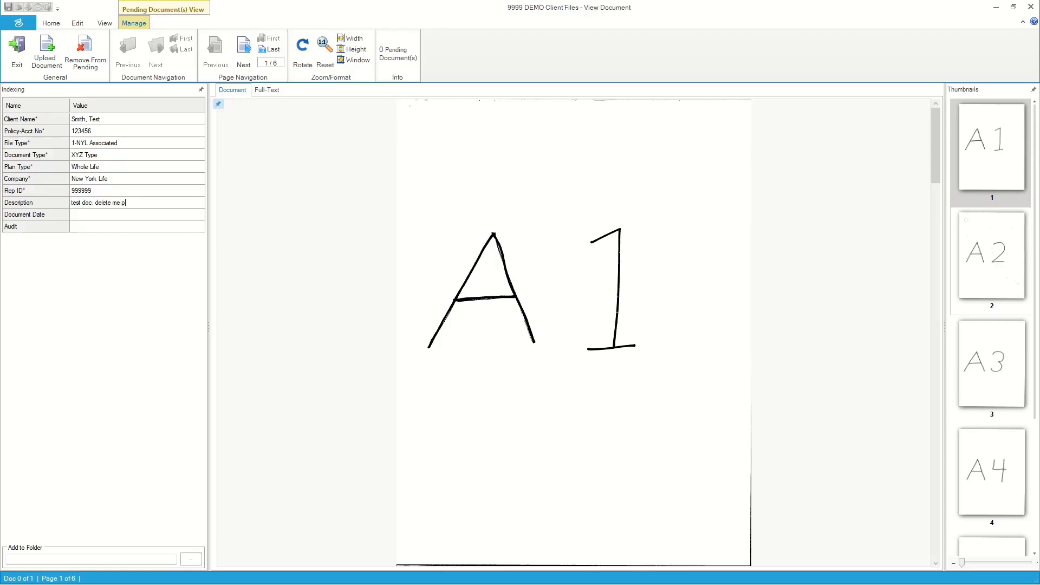
left_click(137, 214)
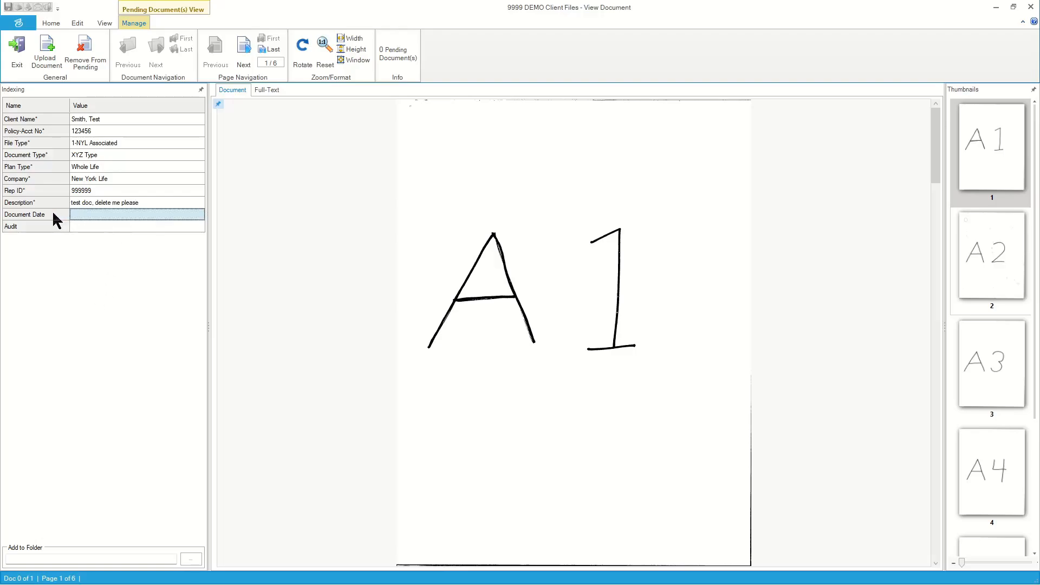
left_click(137, 214)
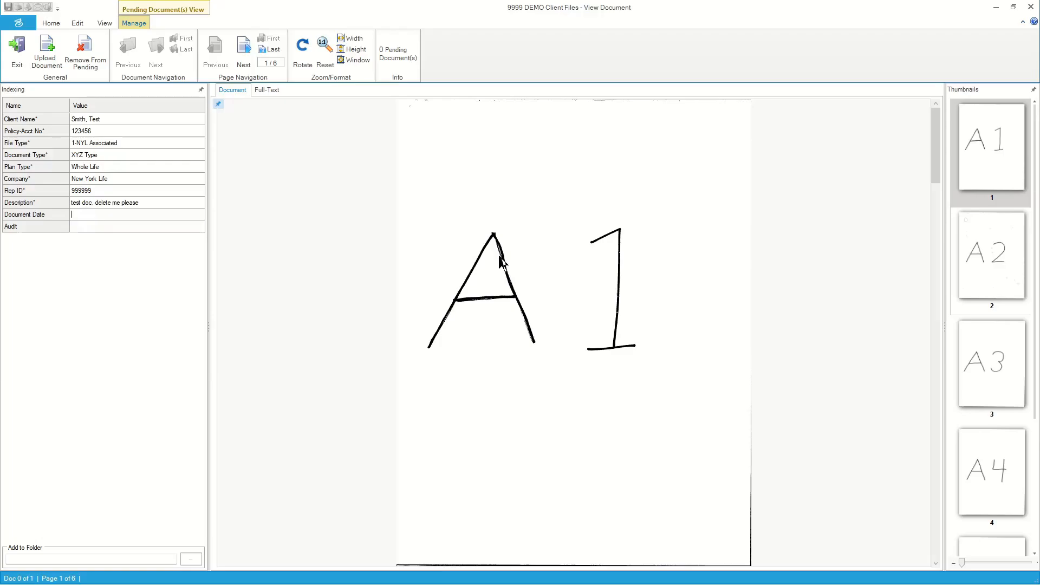
type("2-5-2022")
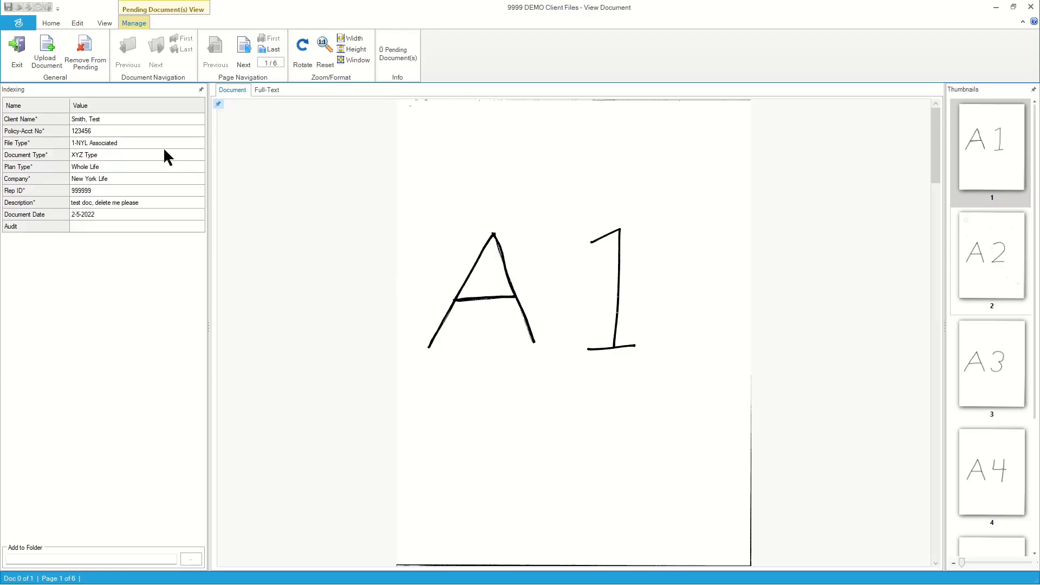
mouse_move(93, 215)
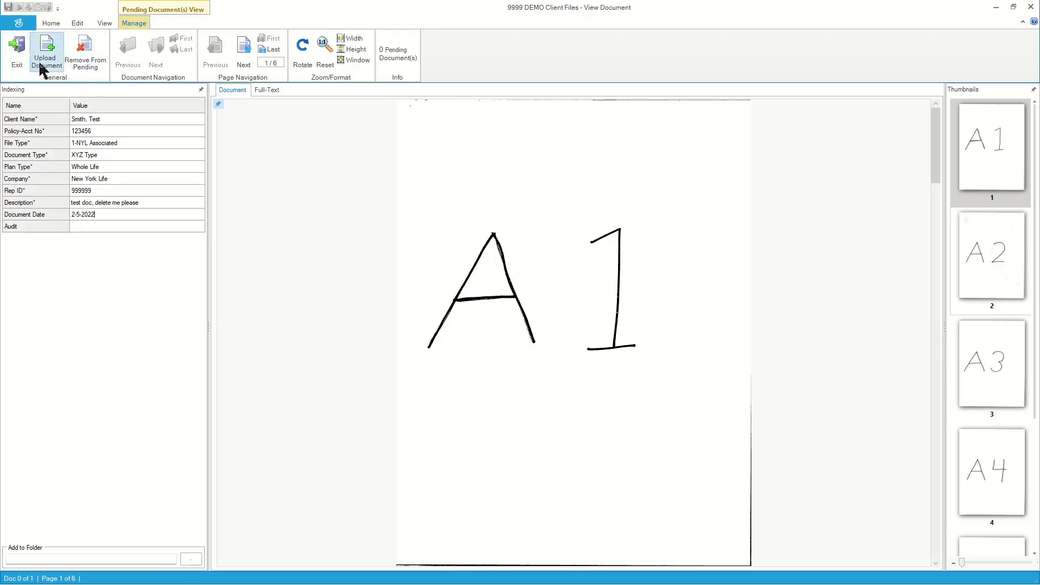
mouse_move(86, 48)
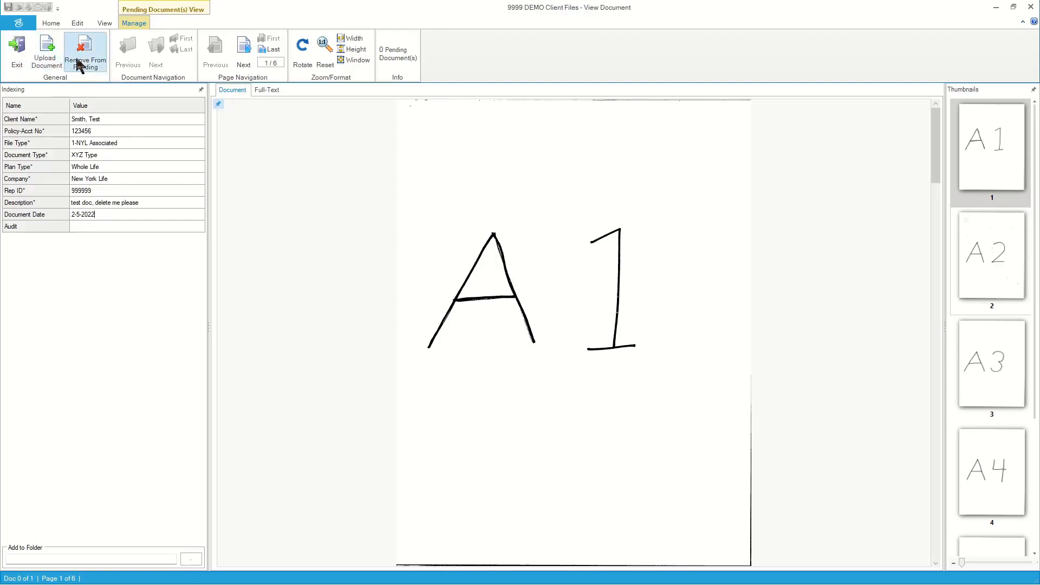
mouse_move(101, 65)
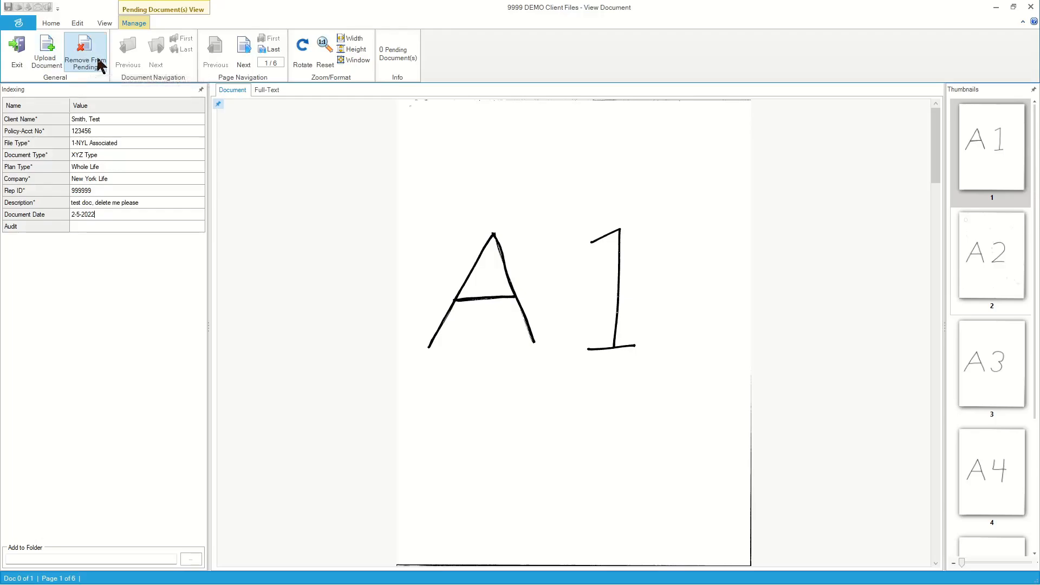
mouse_move(1003, 442)
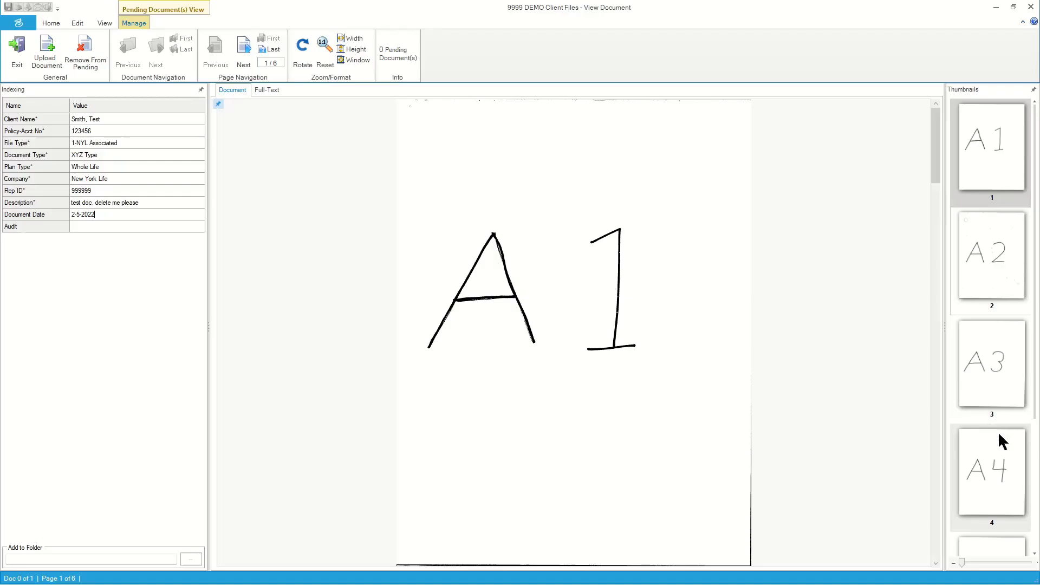
mouse_move(104, 143)
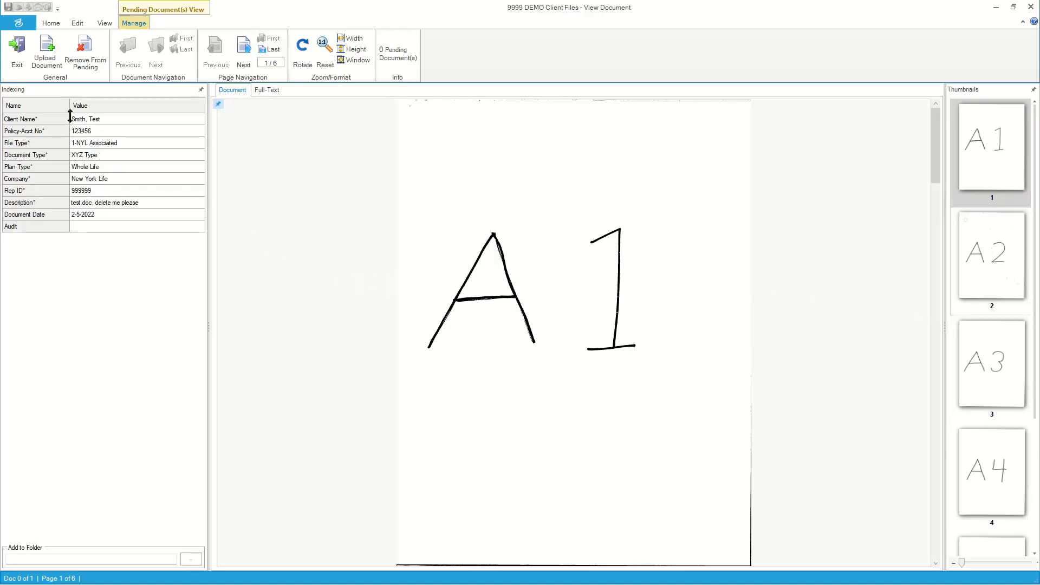
mouse_move(54, 66)
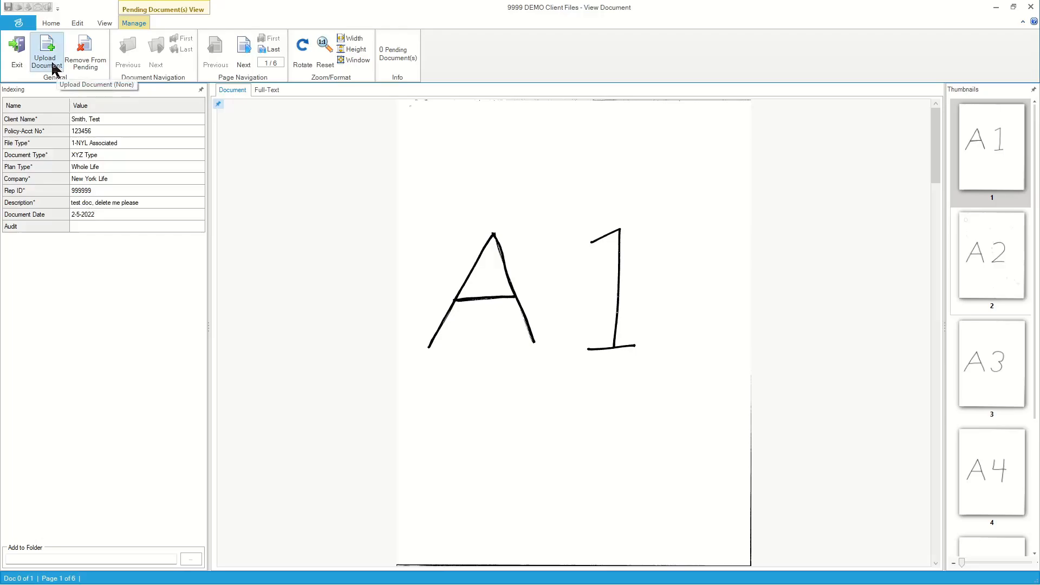
Upload the indexed document from the Manage tab.
left_click(48, 49)
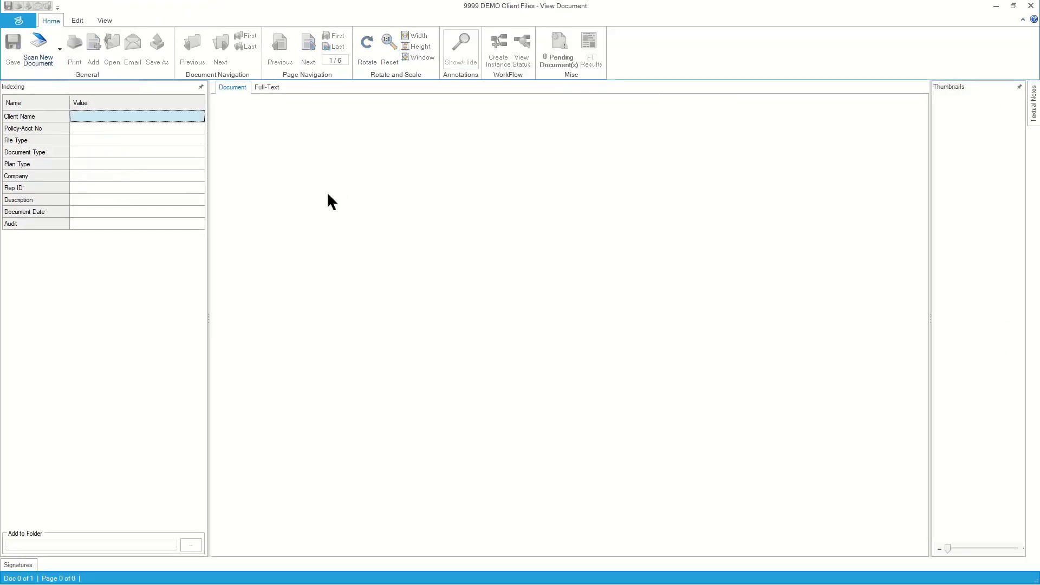
mouse_move(190, 172)
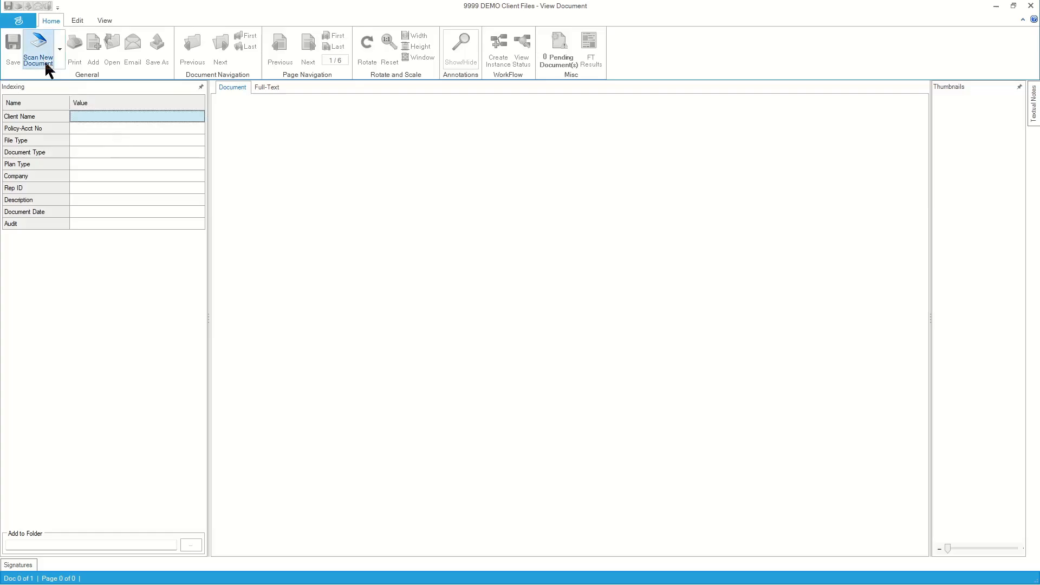
mouse_move(44, 46)
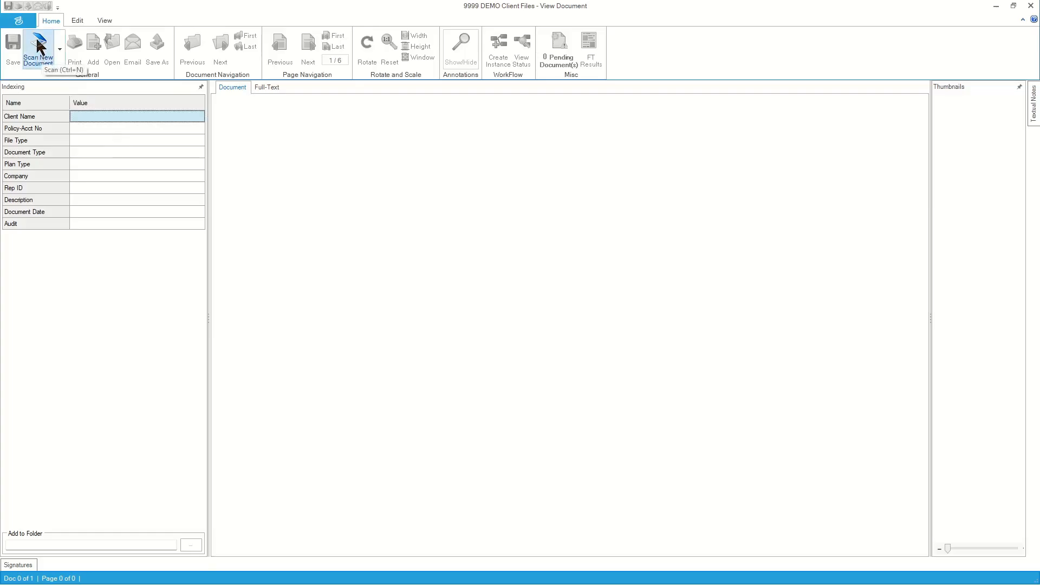